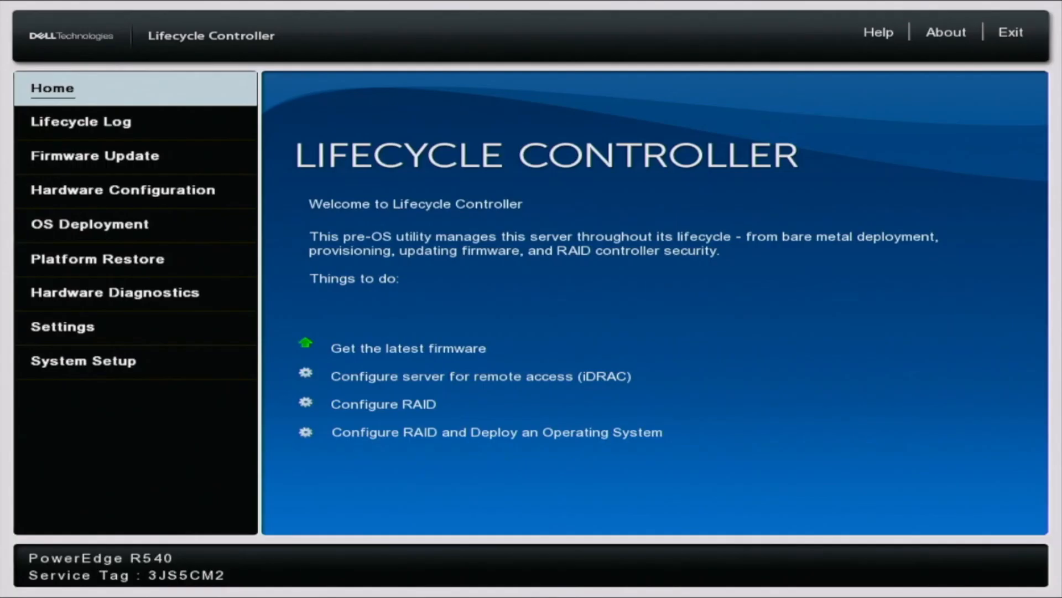
# Launch Hardware Diagnostics to start the ePSA tests on the PowerEdge R540
pyautogui.click(114, 292)
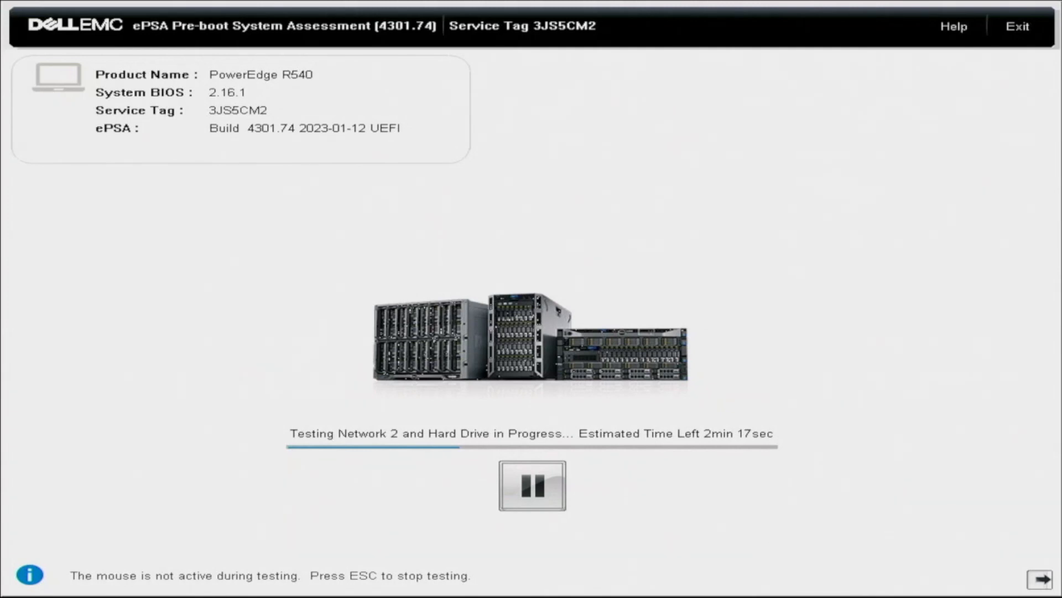